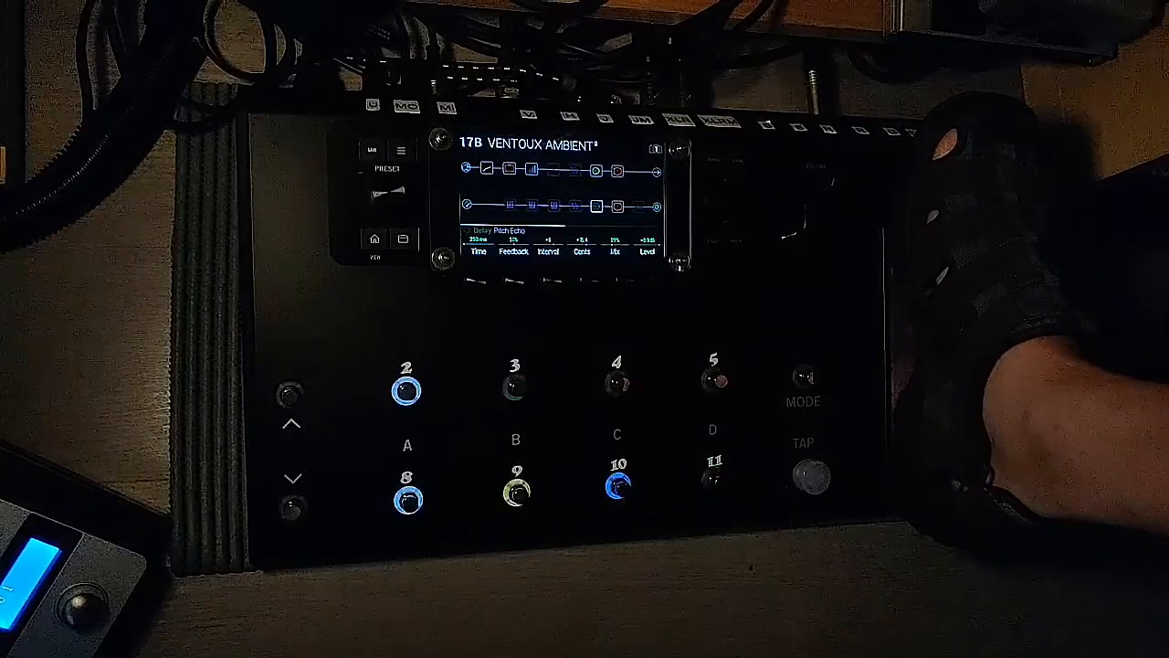
{"action": "left_click", "coordinate": [617, 489]}
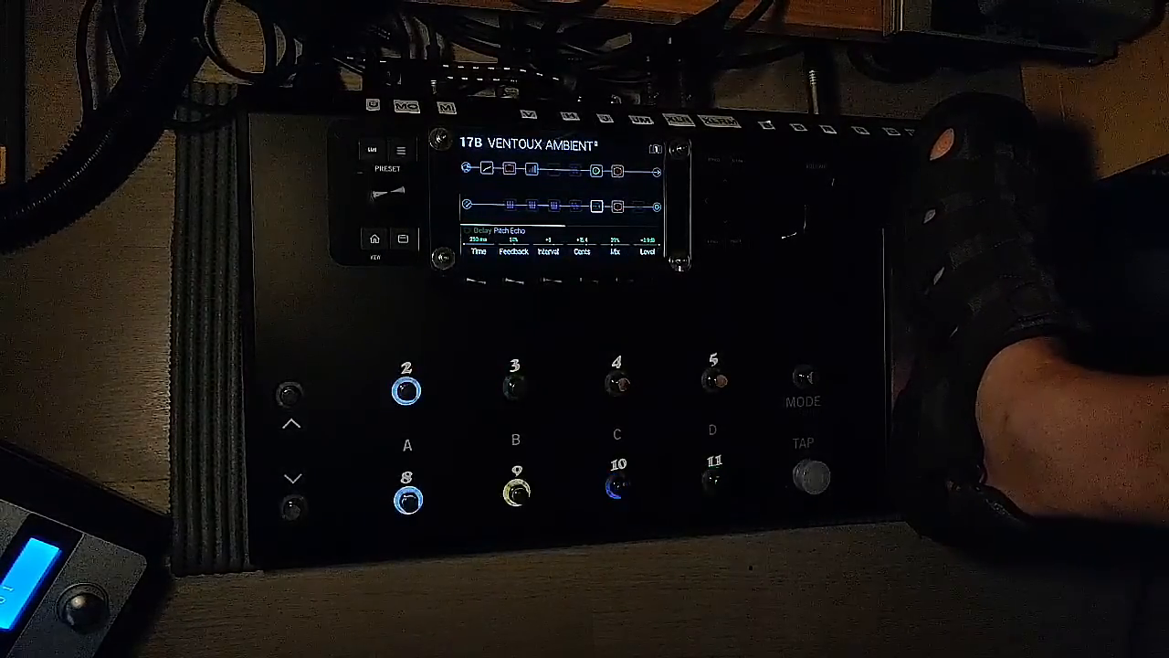